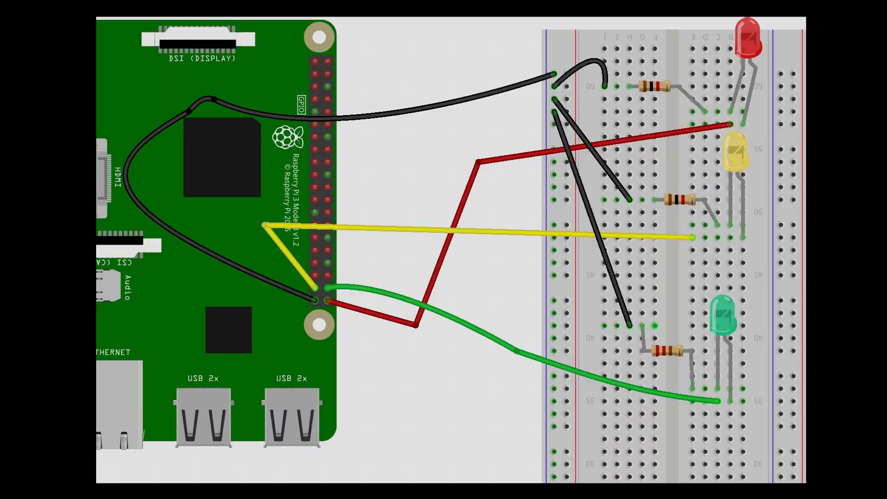
- Select the entire Traffic Light GPIO code.py script in the PyCharm editor
click(332, 491)
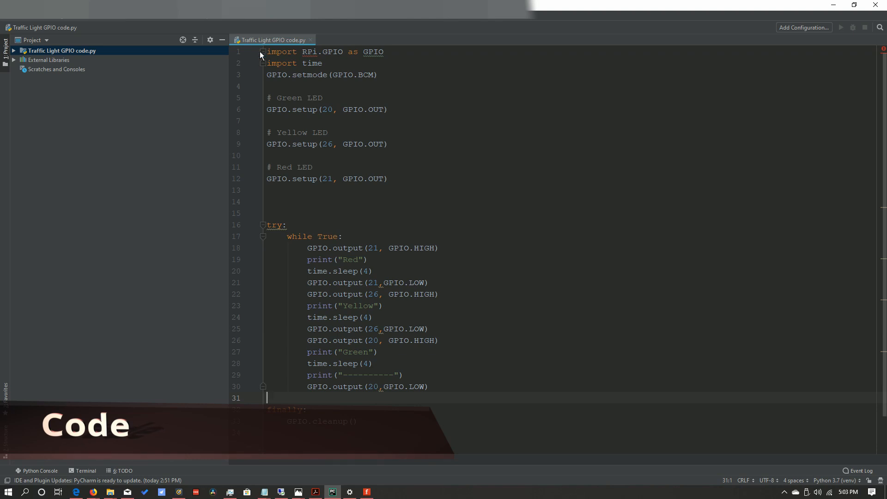
key(ctrl+a)
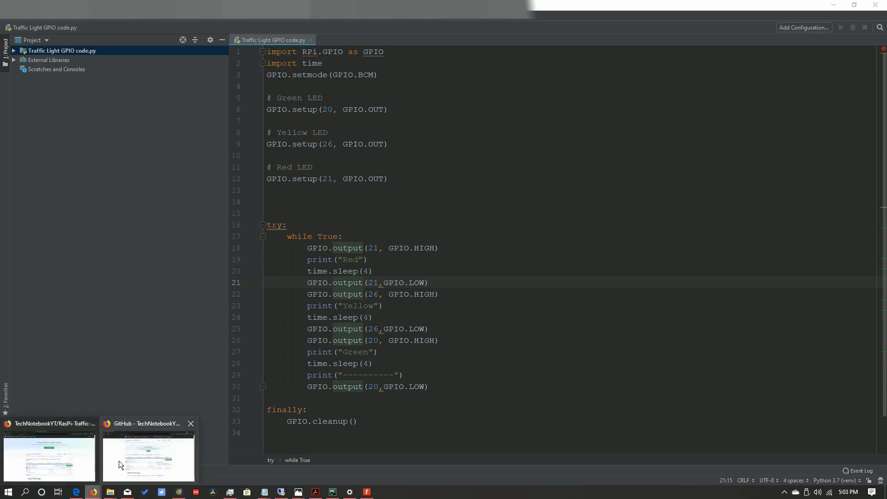
- Show the RasPi-Traffic-Light GitHub repository and toggle its Clone or download dropdown
click(148, 458)
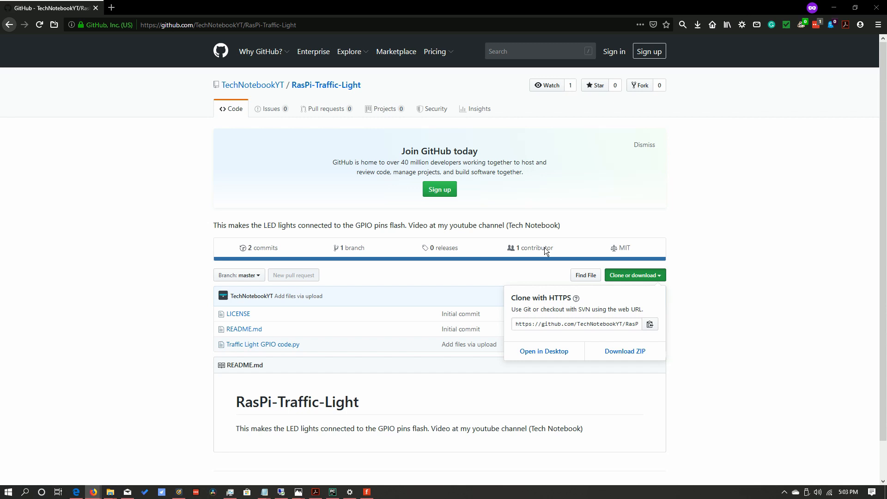
click(632, 275)
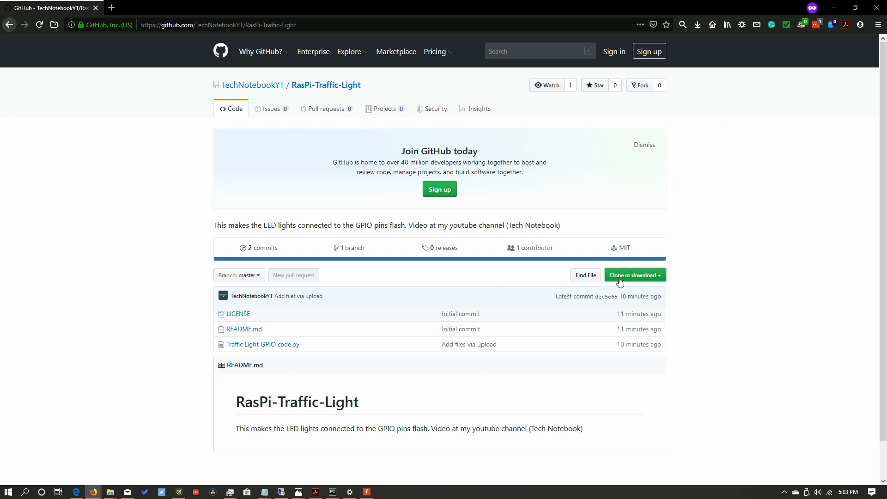
click(631, 274)
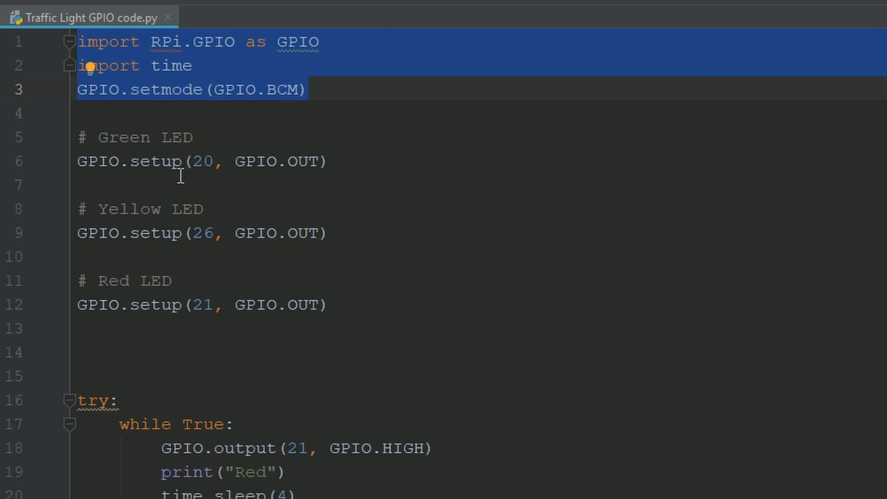
- Mark the LED pin setup lines, then scroll down to the try loop and finally cleanup
click(82, 41)
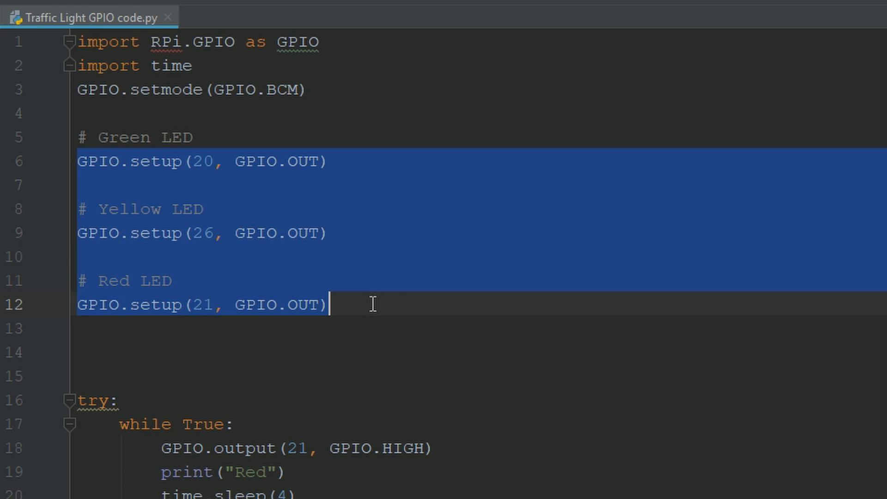
scroll(down, 3)
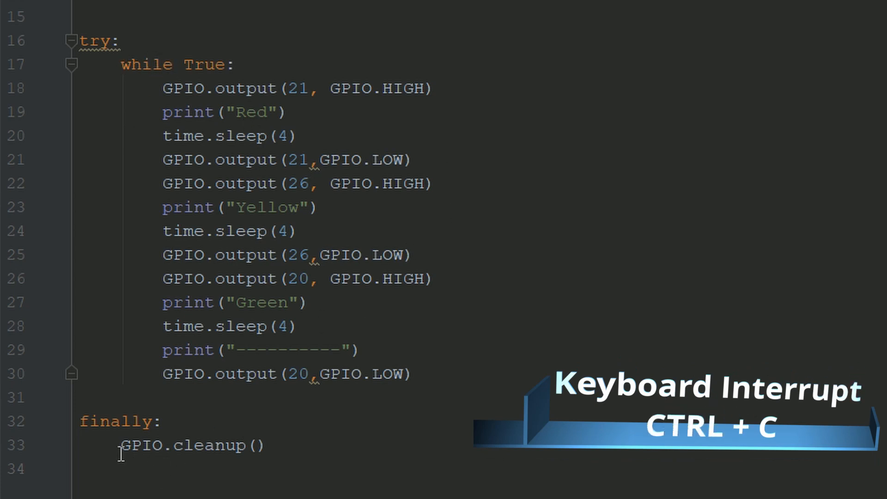
double_click(192, 445)
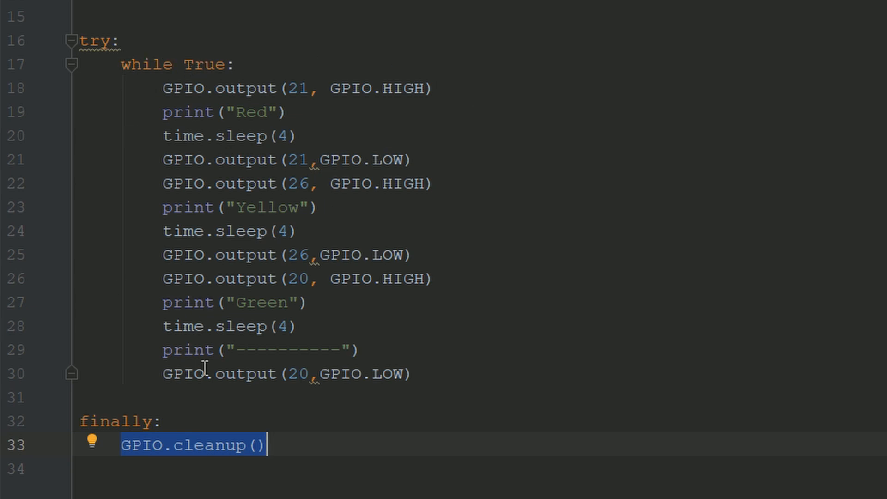
mouse_move(155, 128)
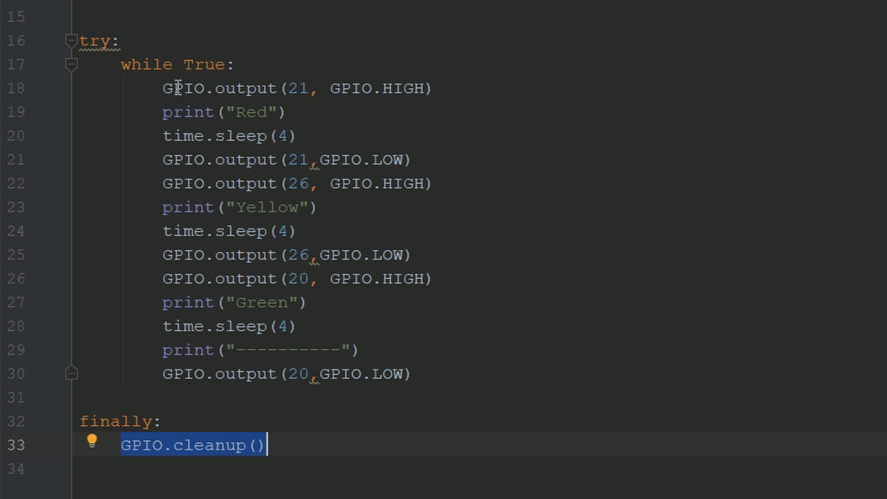
mouse_move(189, 99)
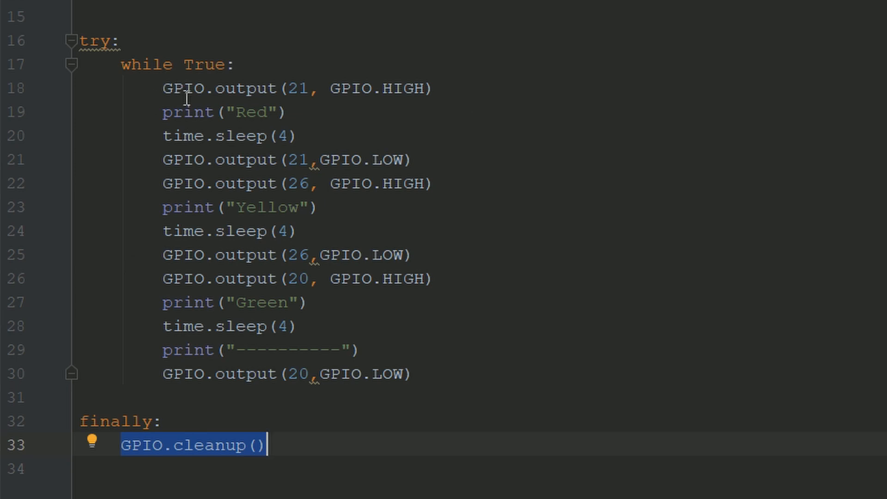
click(194, 88)
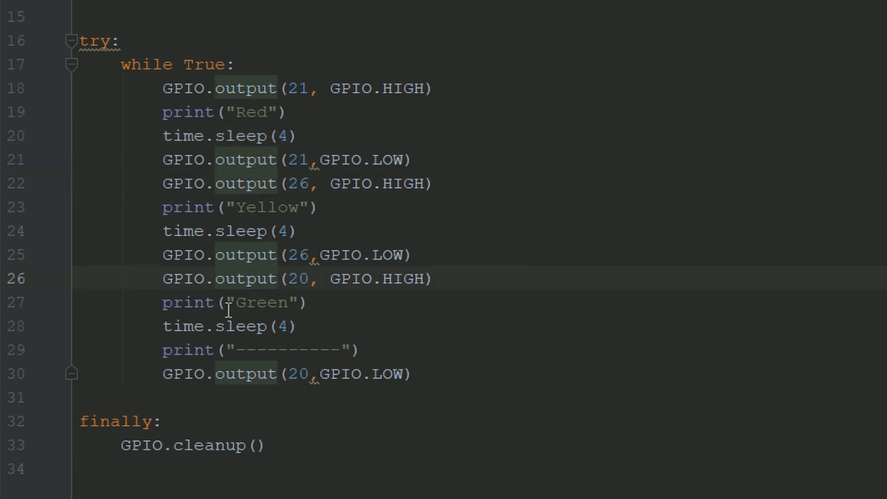
click(217, 302)
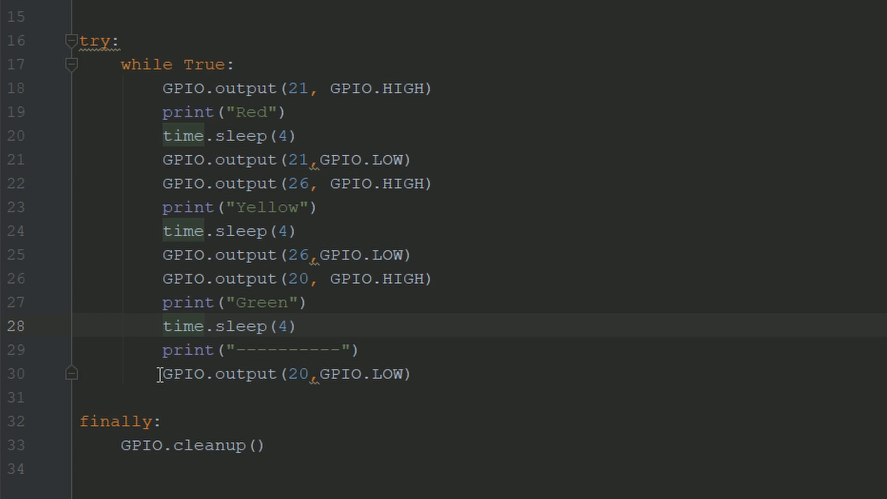
mouse_move(283, 426)
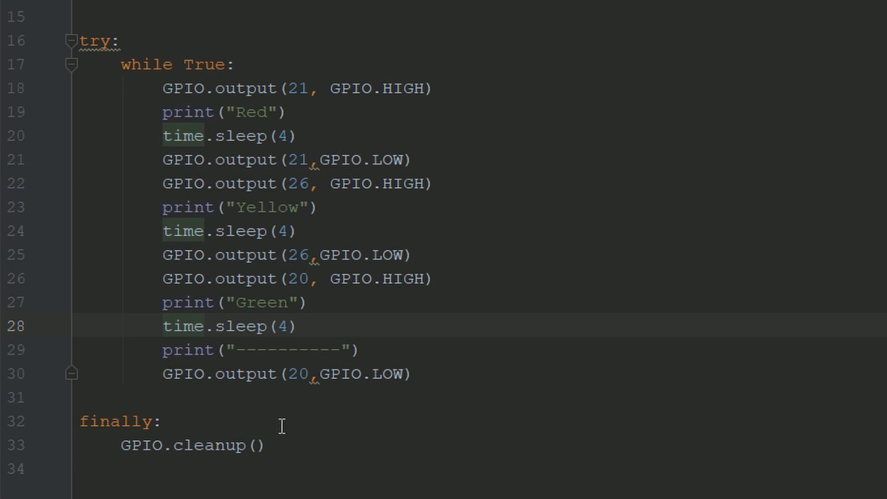
mouse_move(186, 373)
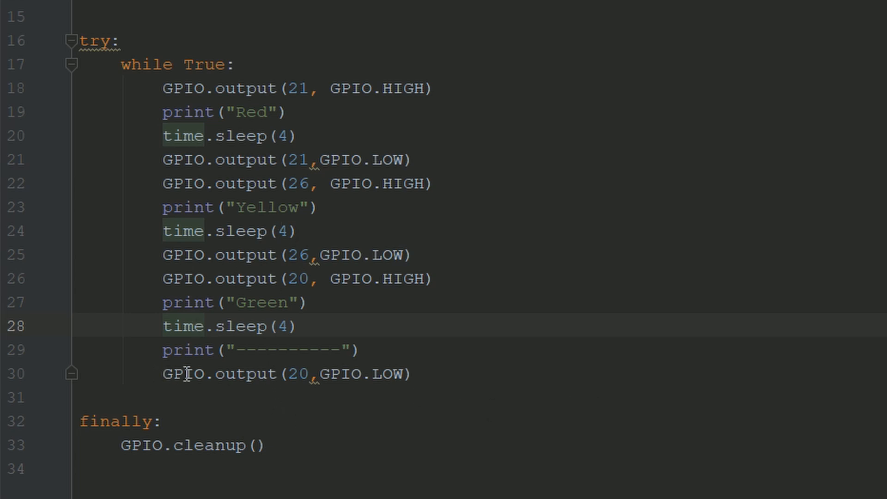
double_click(189, 445)
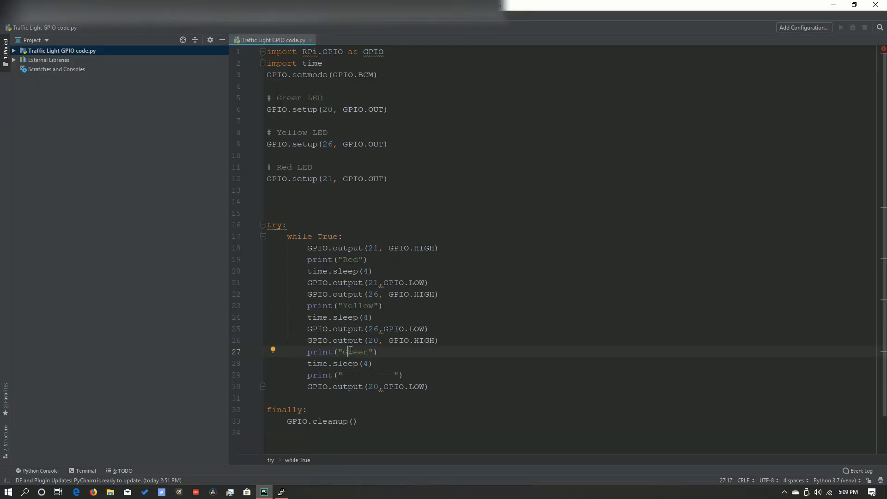
- Select all 33 script lines and enter 'nano 5.py' in the Pi terminal
key(ctrl+a)
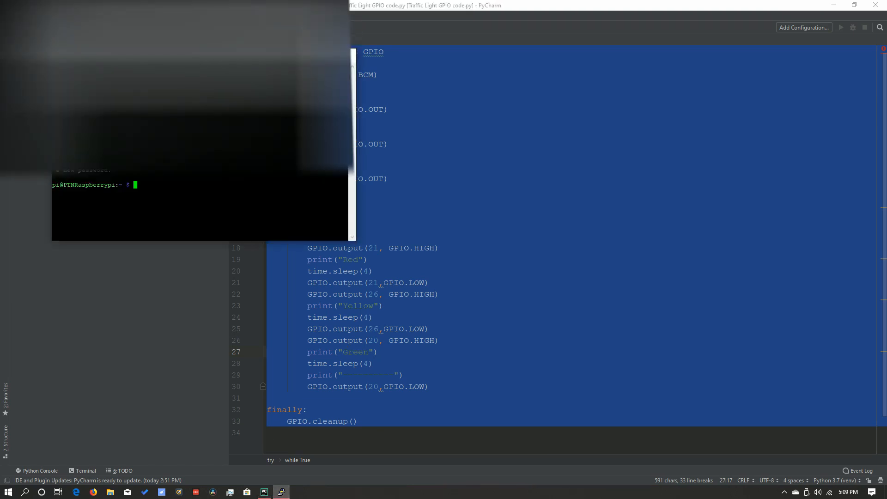
text(n)
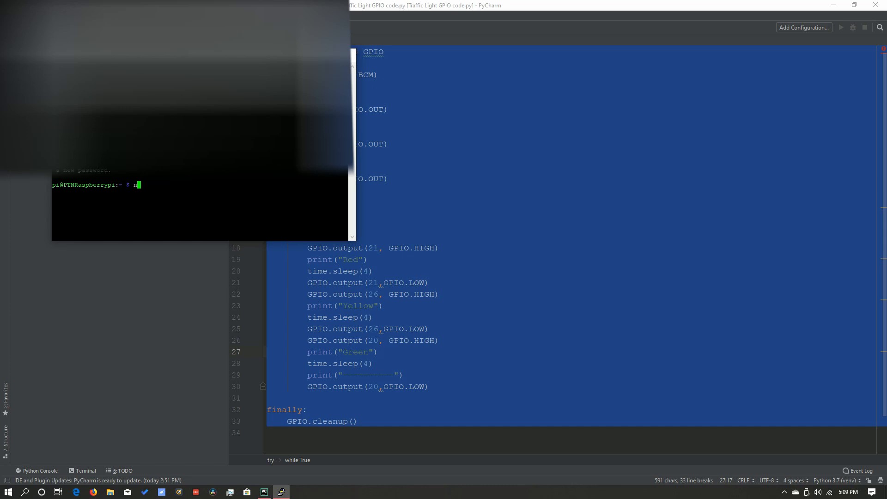
text(ano)
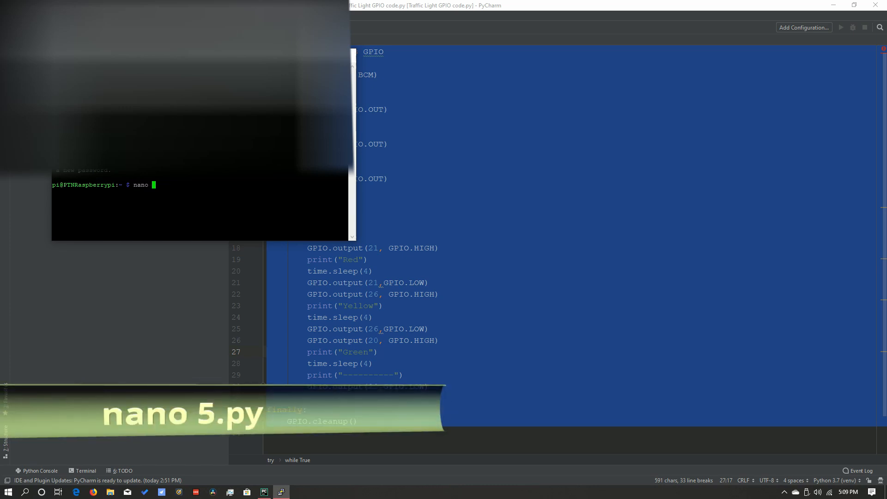
text(5.py)
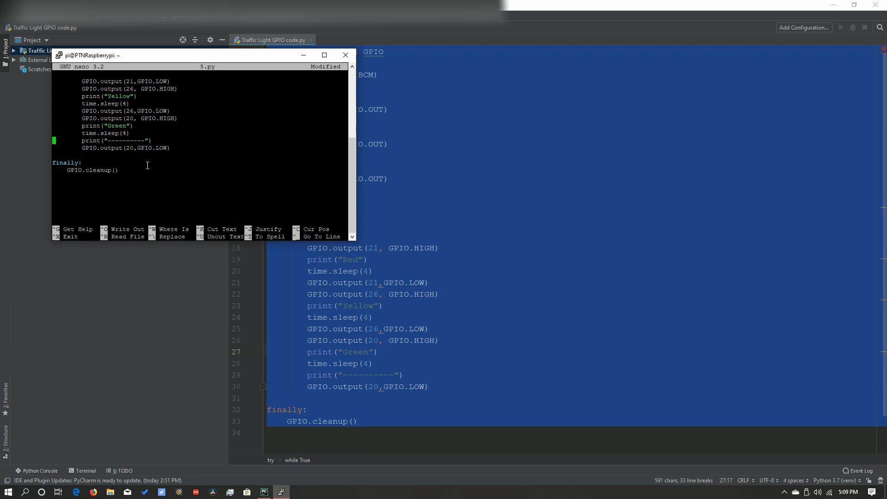
- Exit nano with Ctrl+X, saving the pasted script as 5.py
key(ctrl+x)
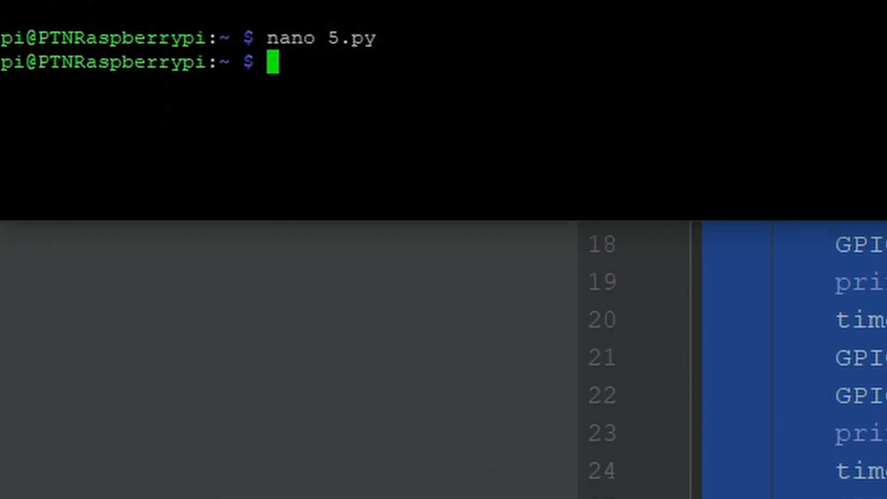
- Enter the command 'python 5.py' at the Raspberry Pi prompt
text(p)
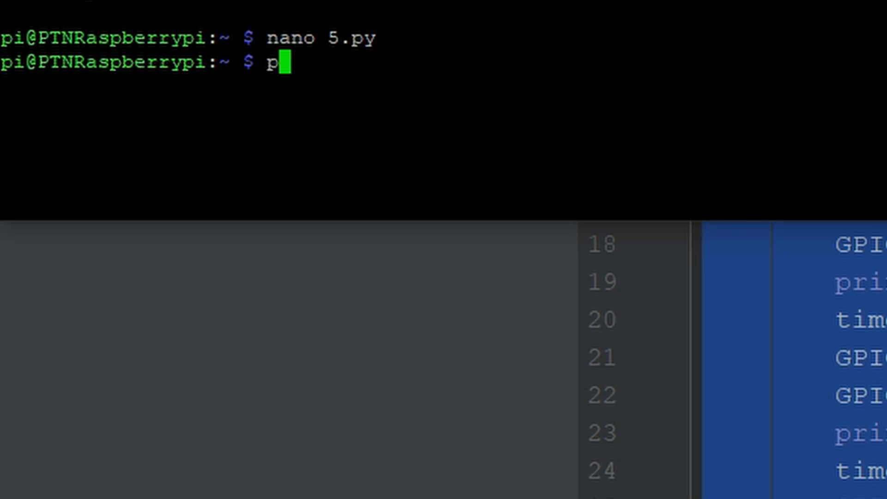
text(ython)
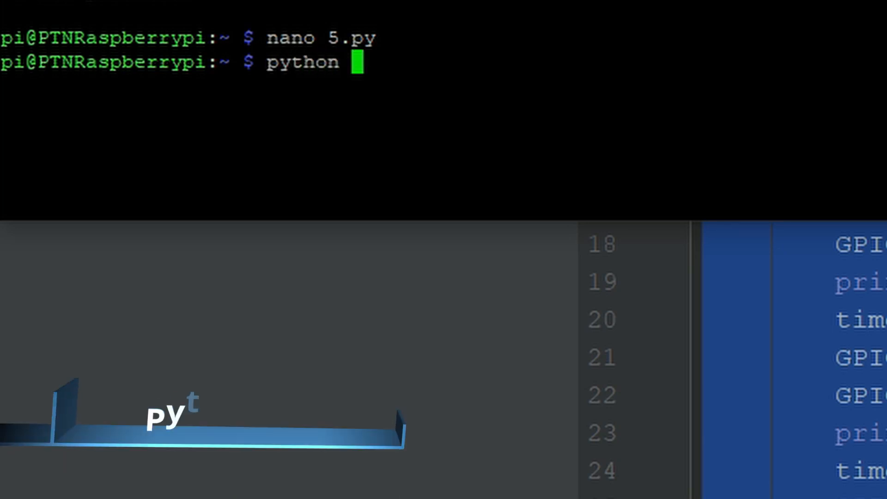
text(5.py)
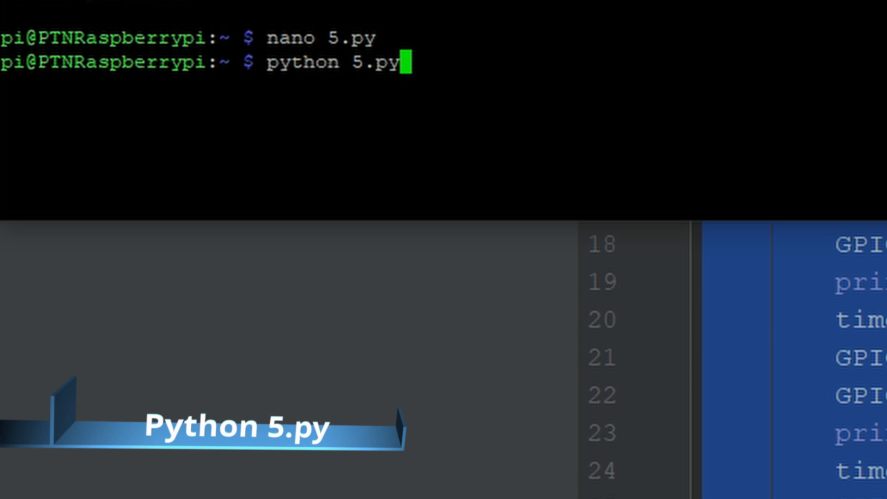